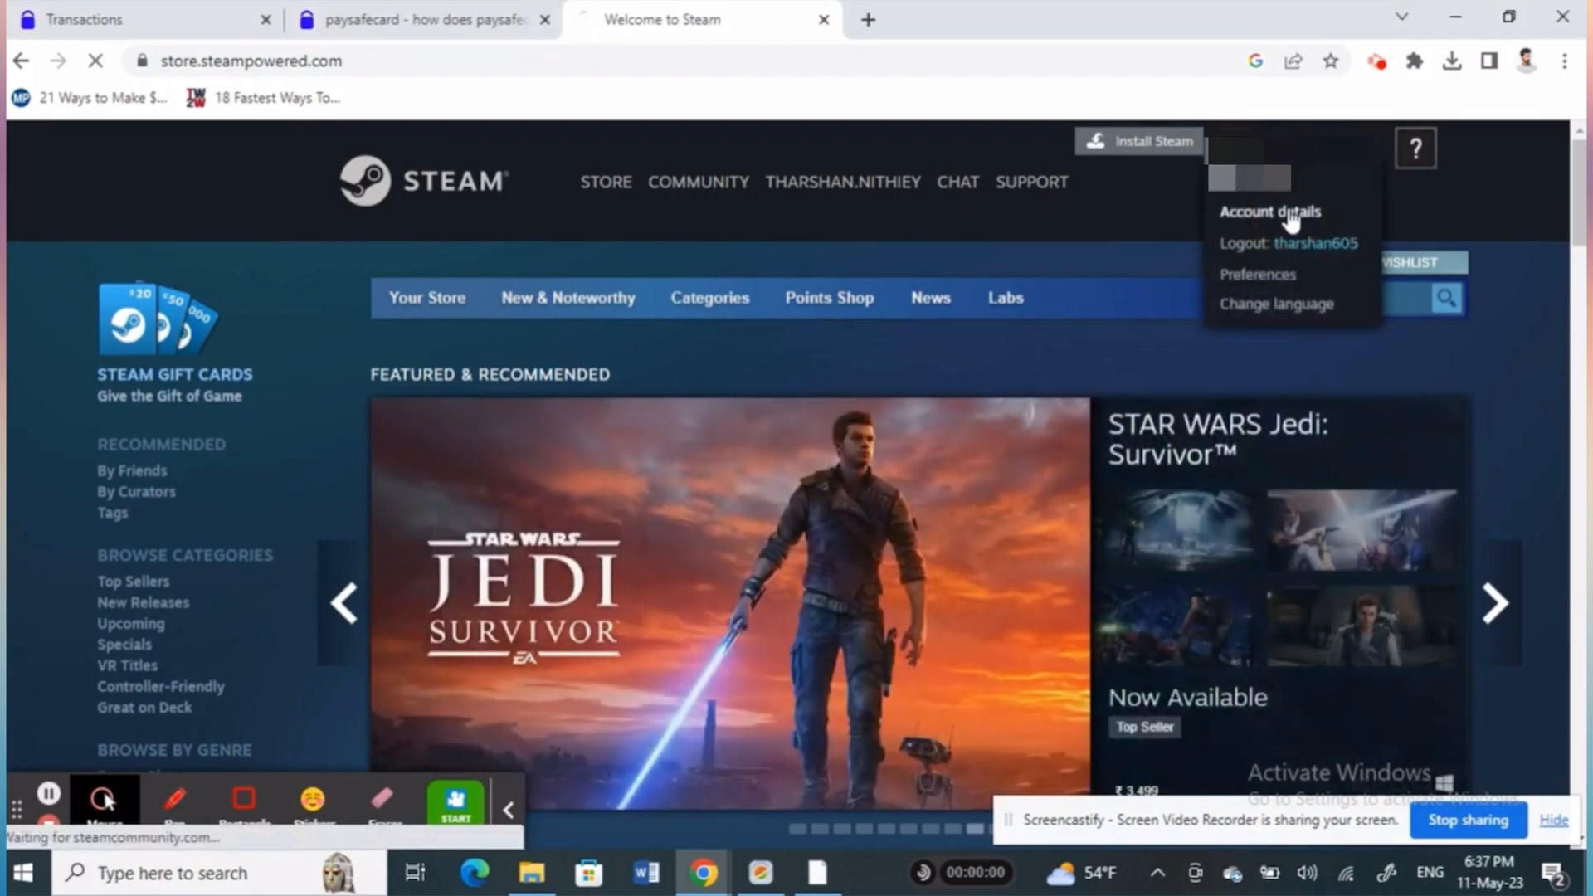
mouse_move(568, 297)
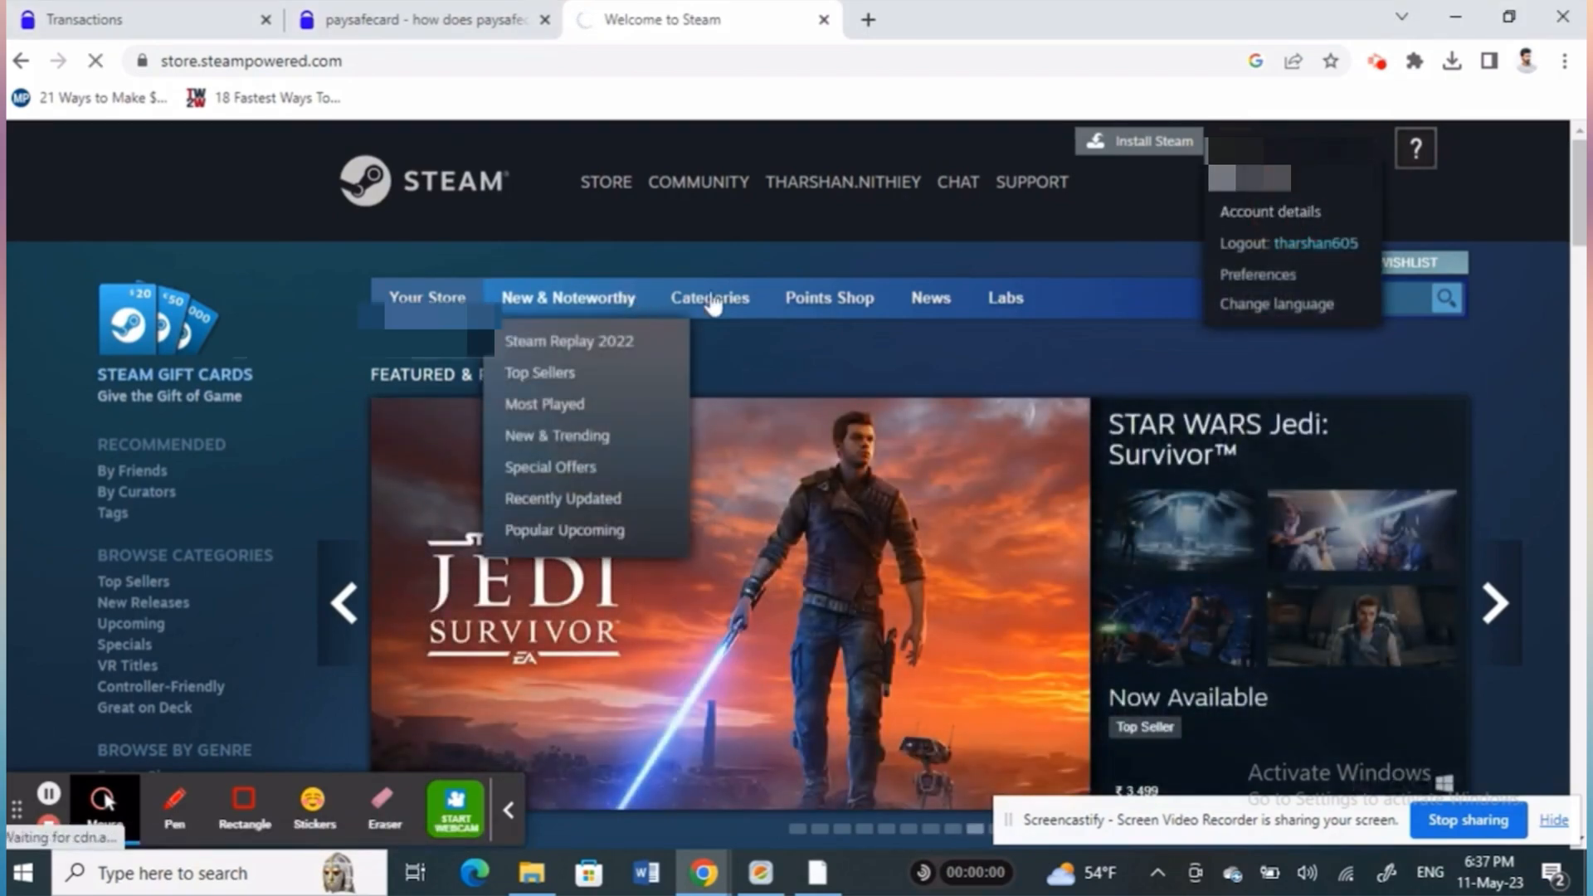
mouse_move(797, 426)
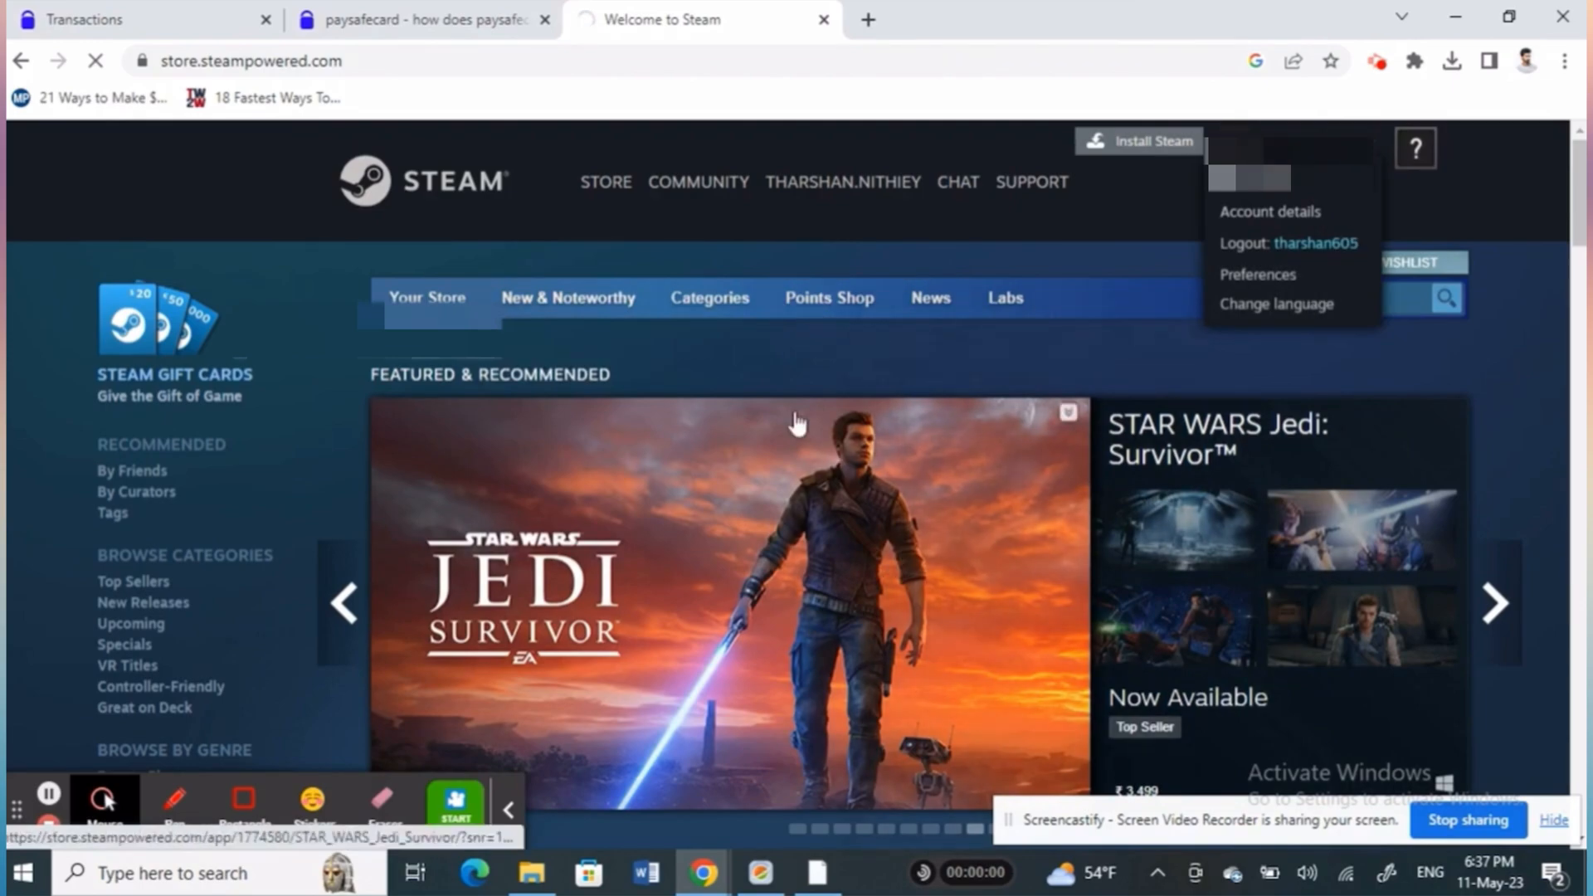
Open Account details from the top-right account dropdown
left_click(1269, 212)
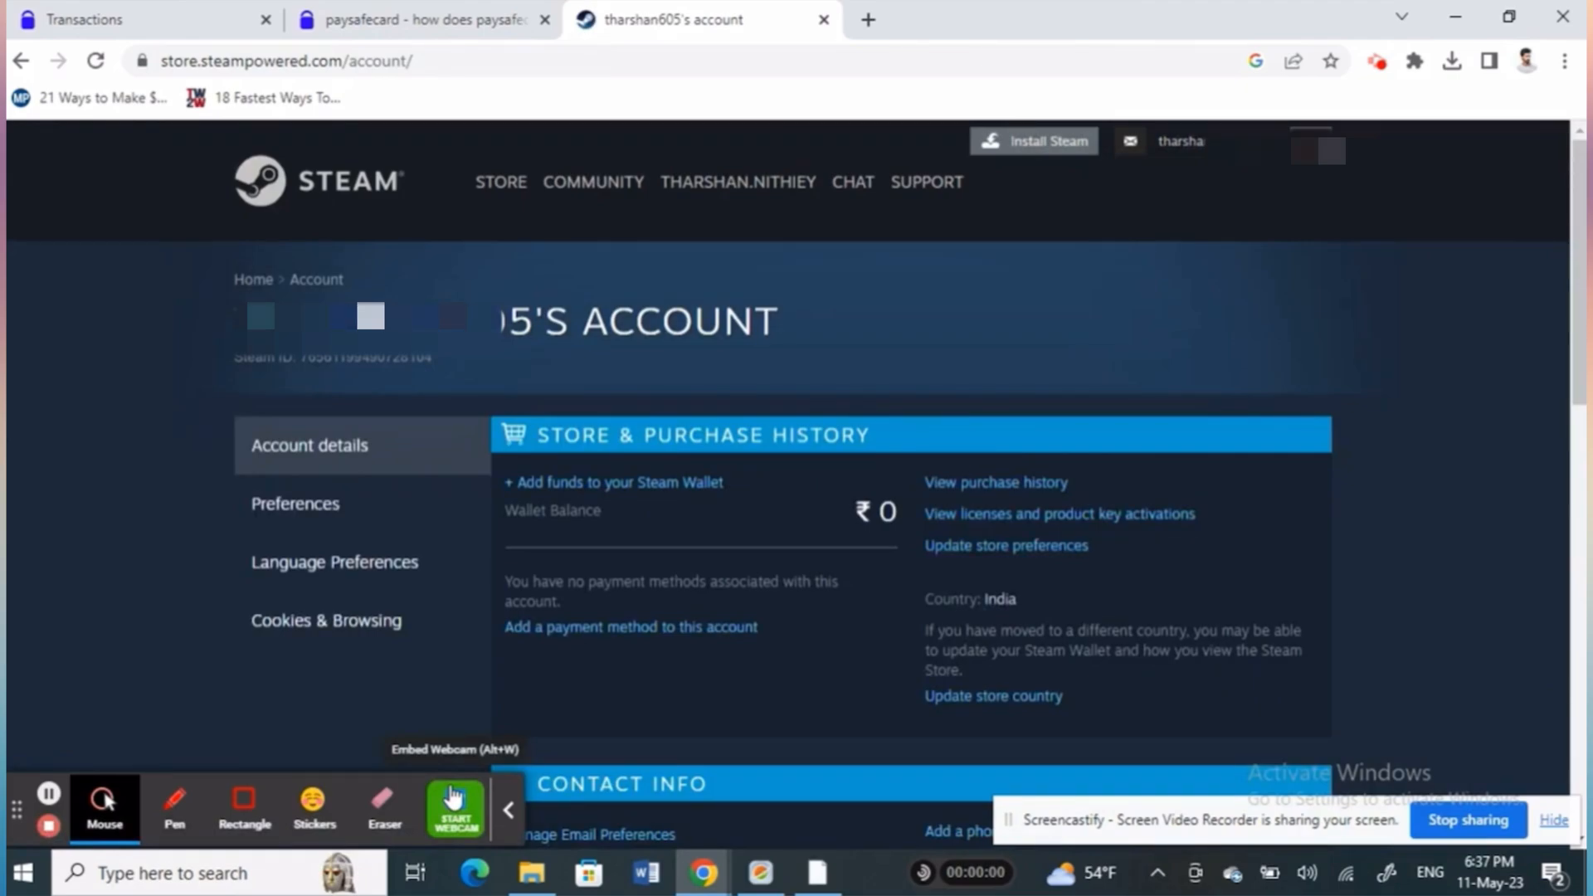
mouse_move(593, 499)
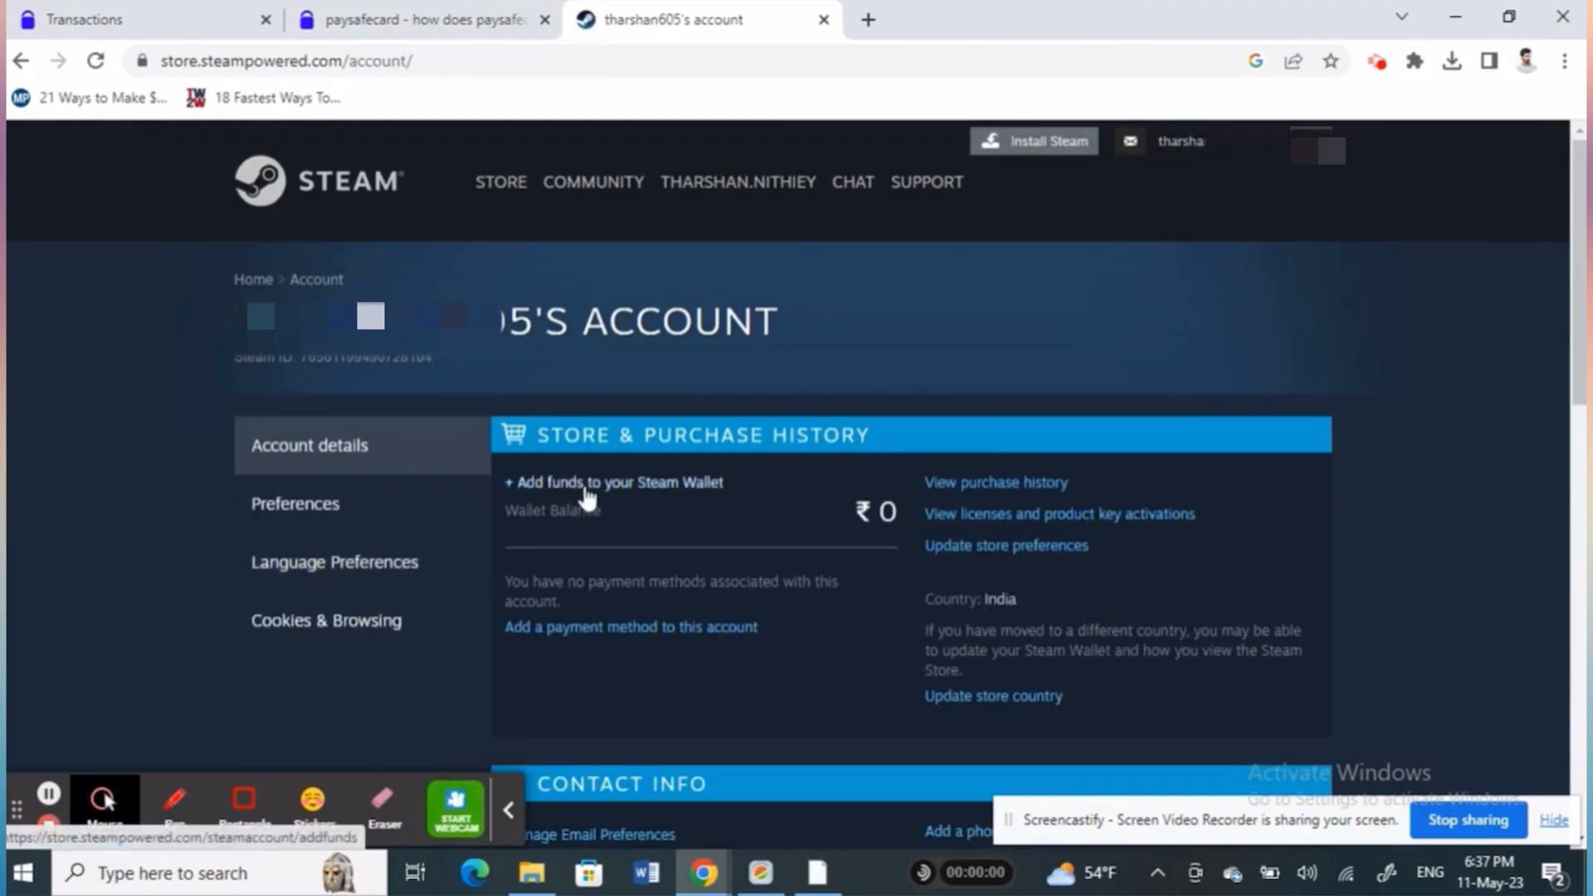
Follow '+ Add funds to your Steam Wallet' to the wallet top-up page
left_click(609, 483)
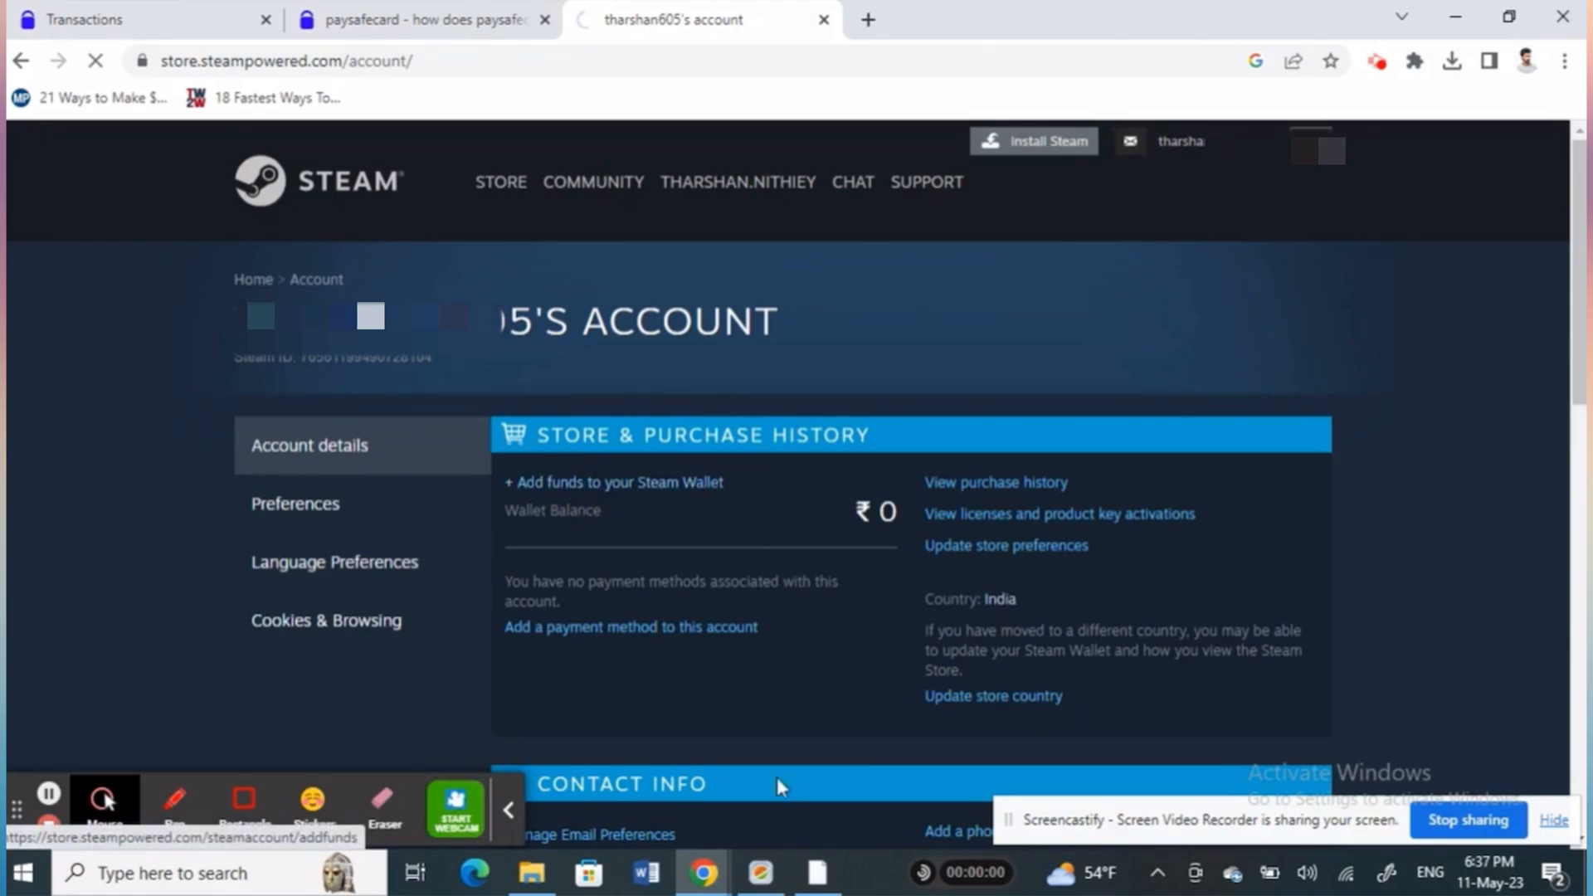
left_click(614, 482)
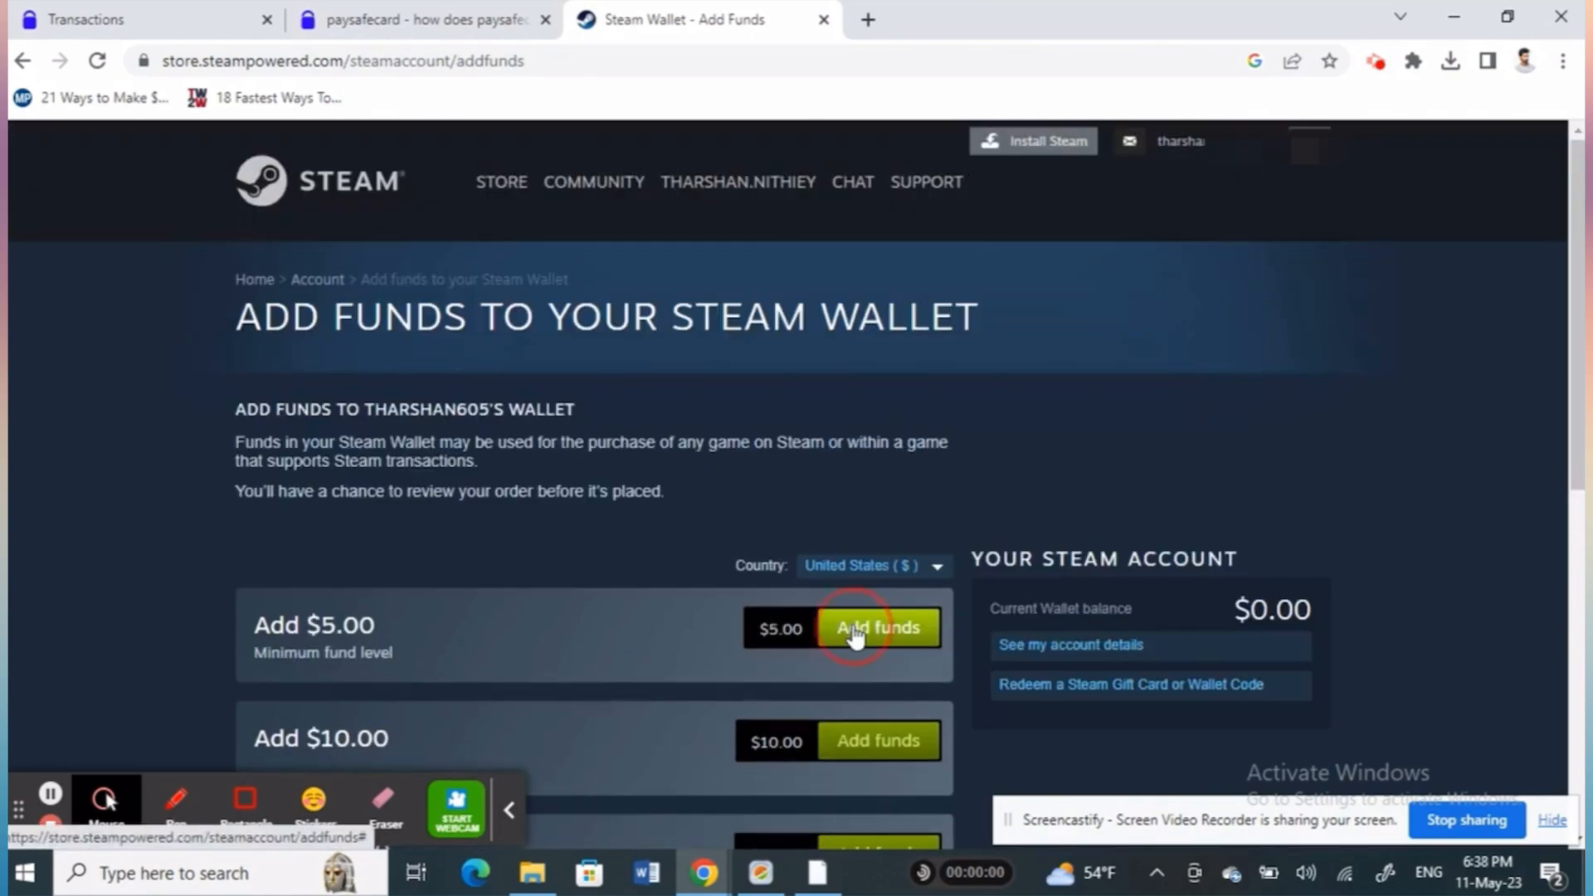
Choose the $5.00 Add funds option to begin checkout
left_click(878, 628)
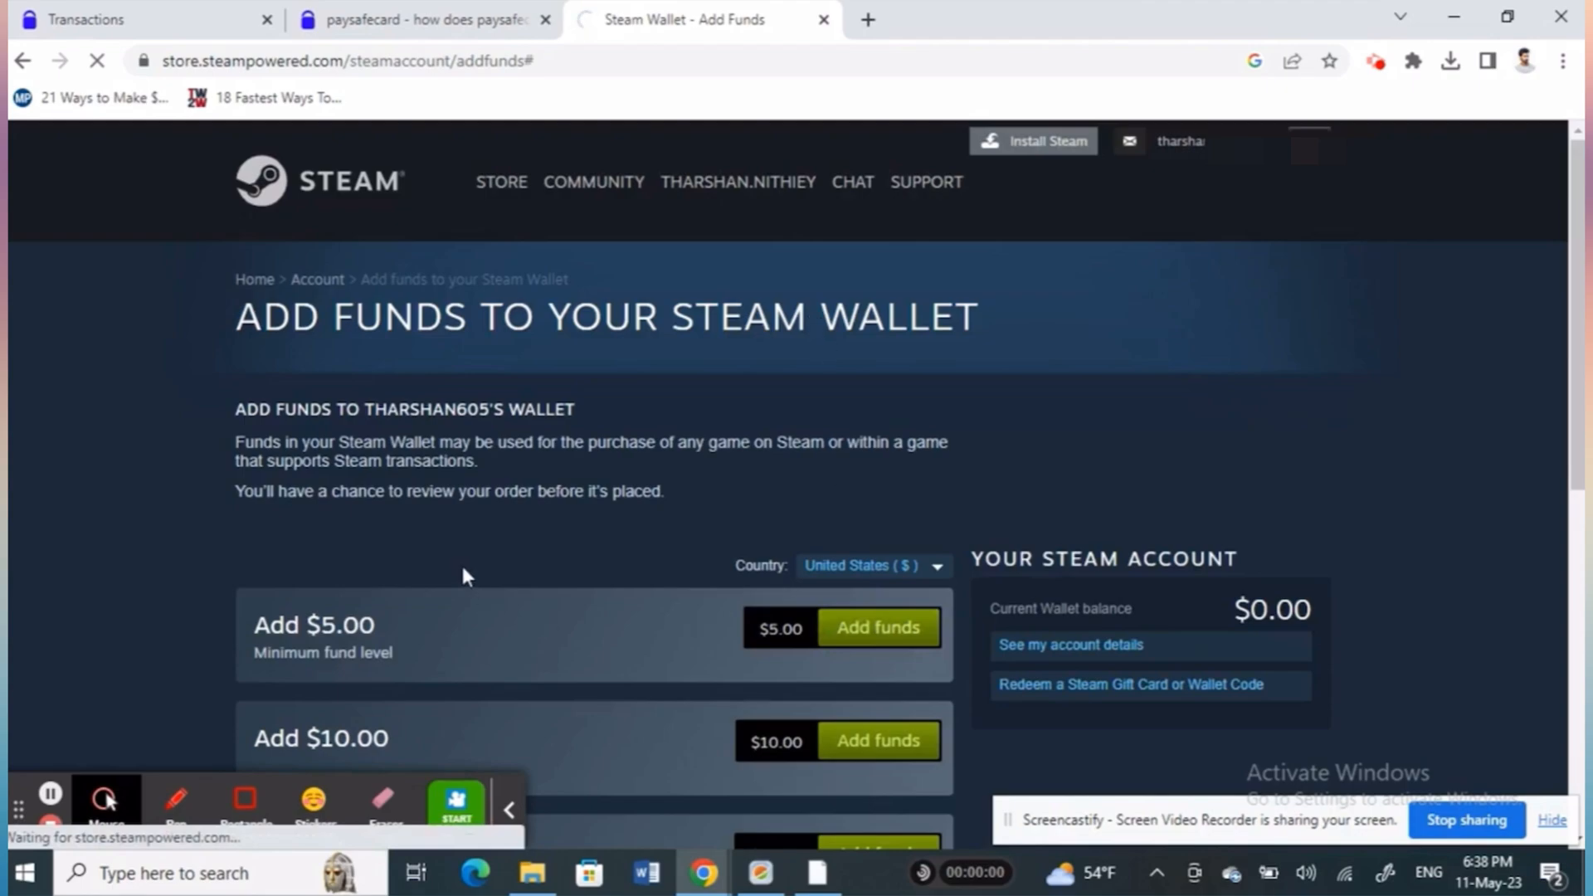
left_click(879, 626)
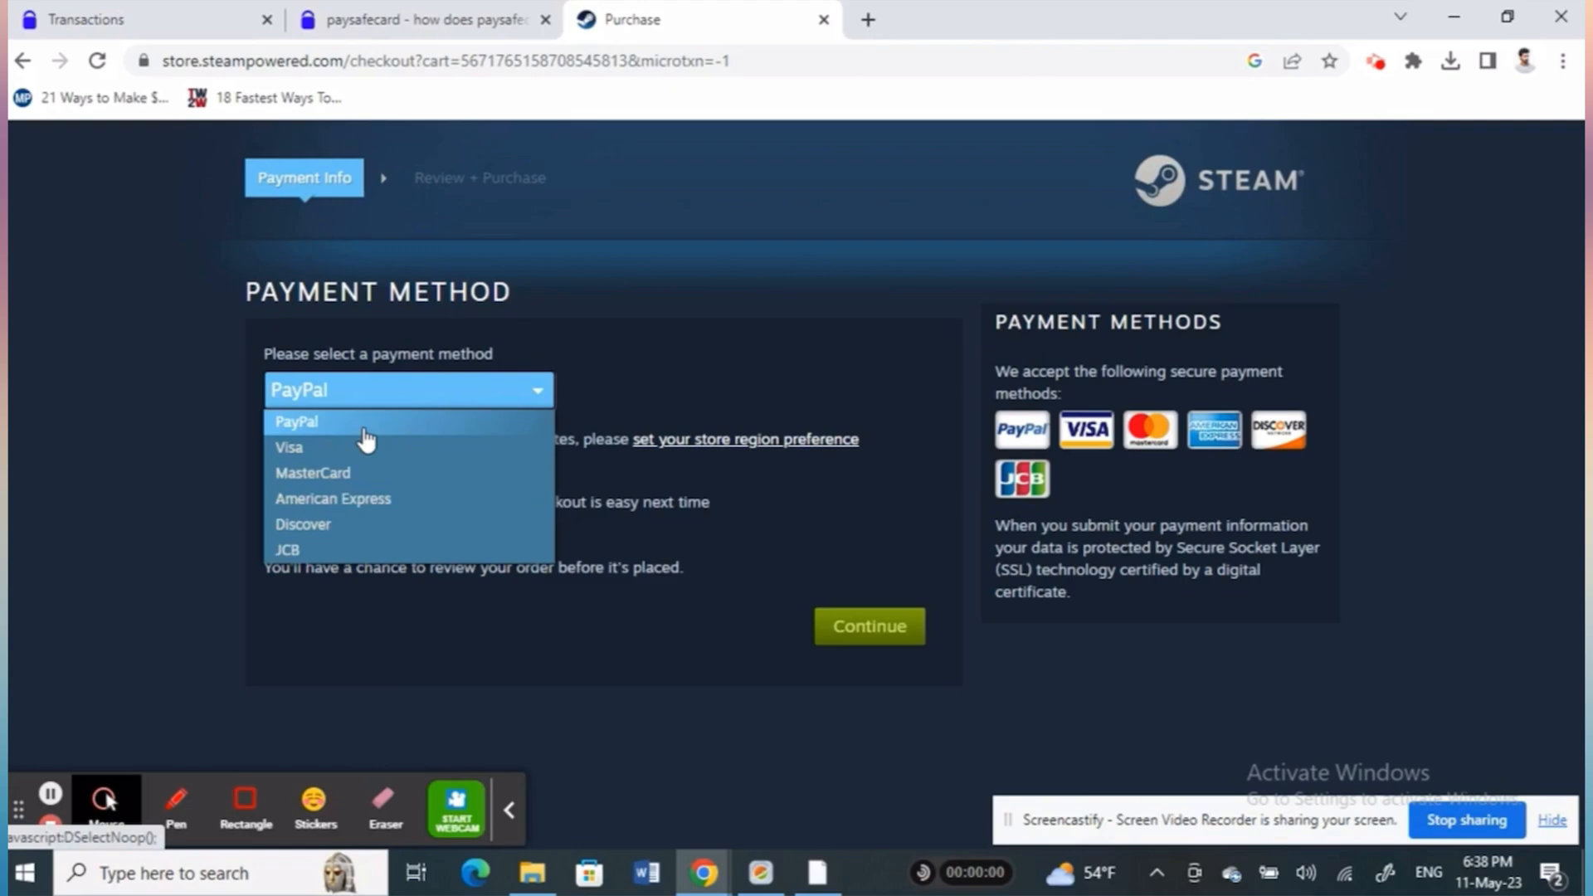
mouse_move(306, 543)
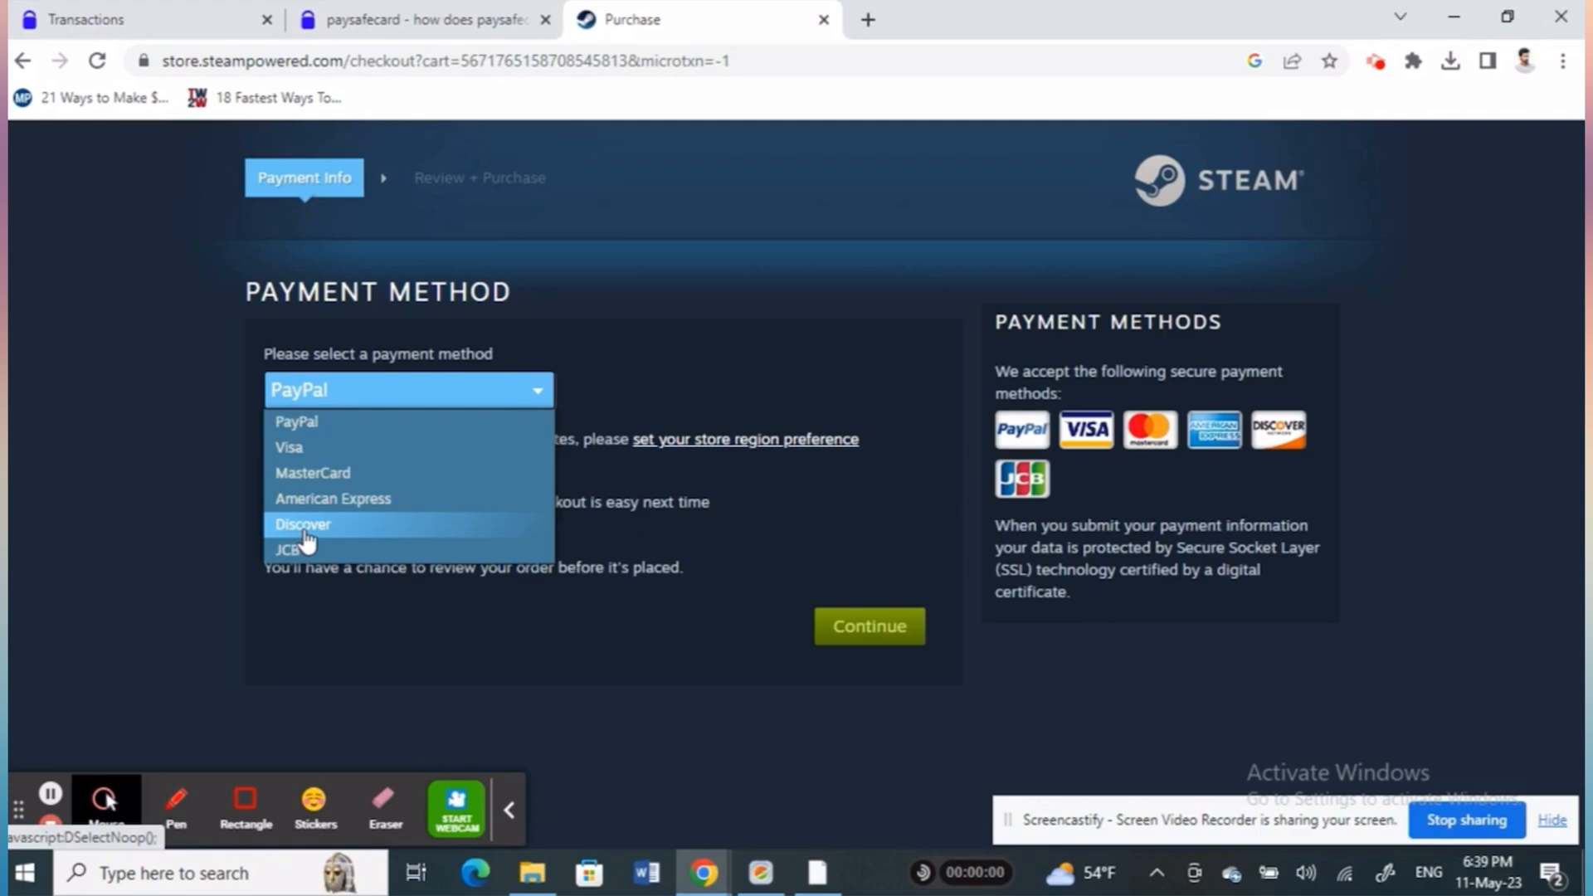
mouse_move(324, 544)
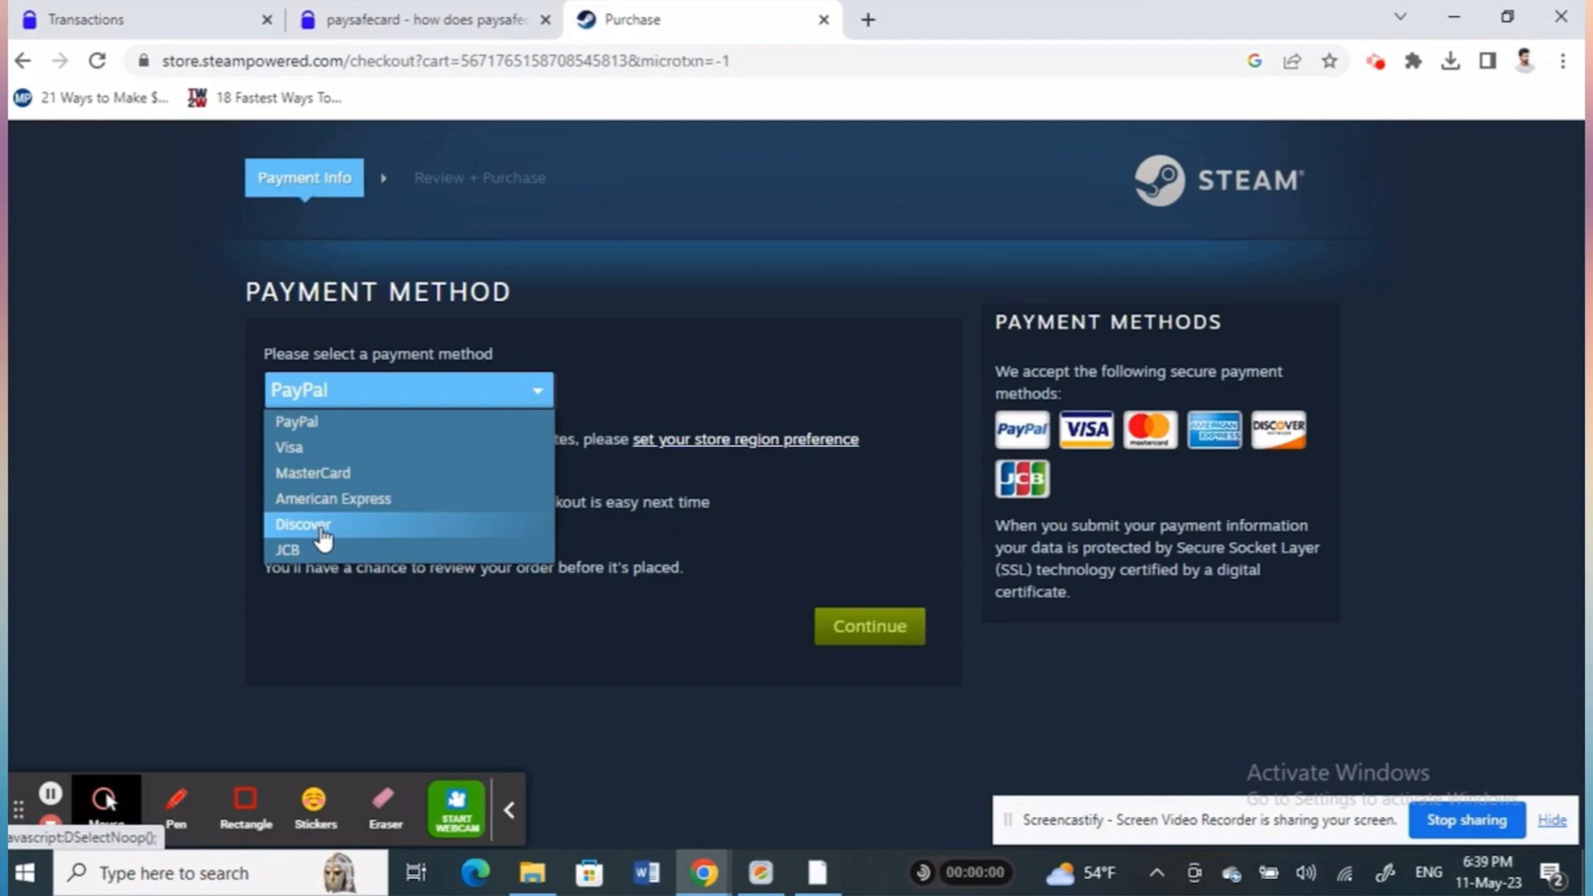
mouse_move(288, 508)
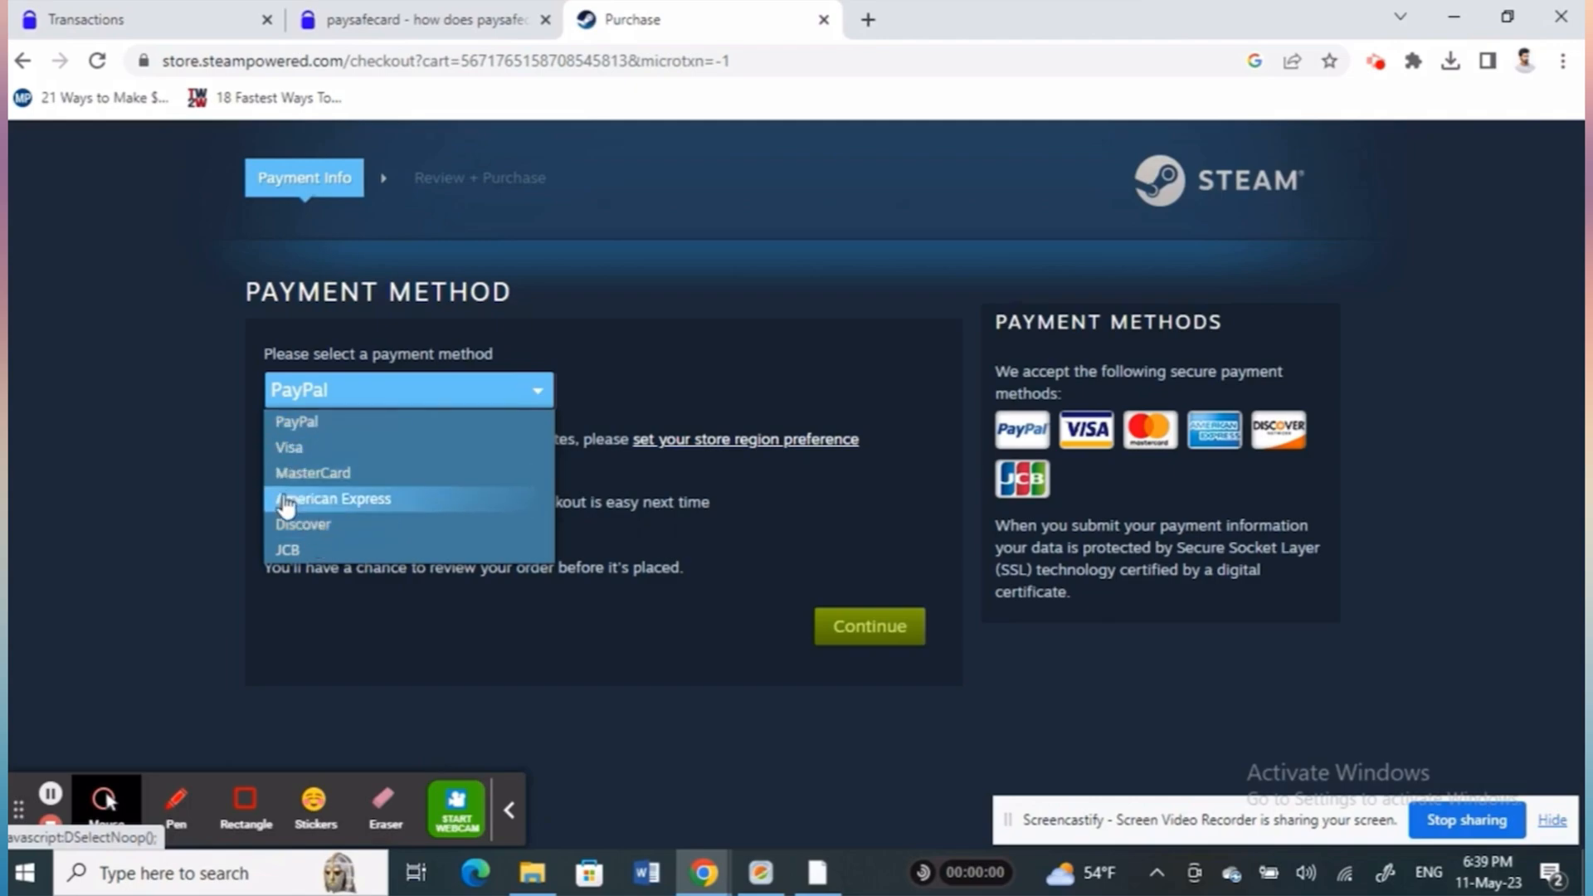
mouse_move(304, 450)
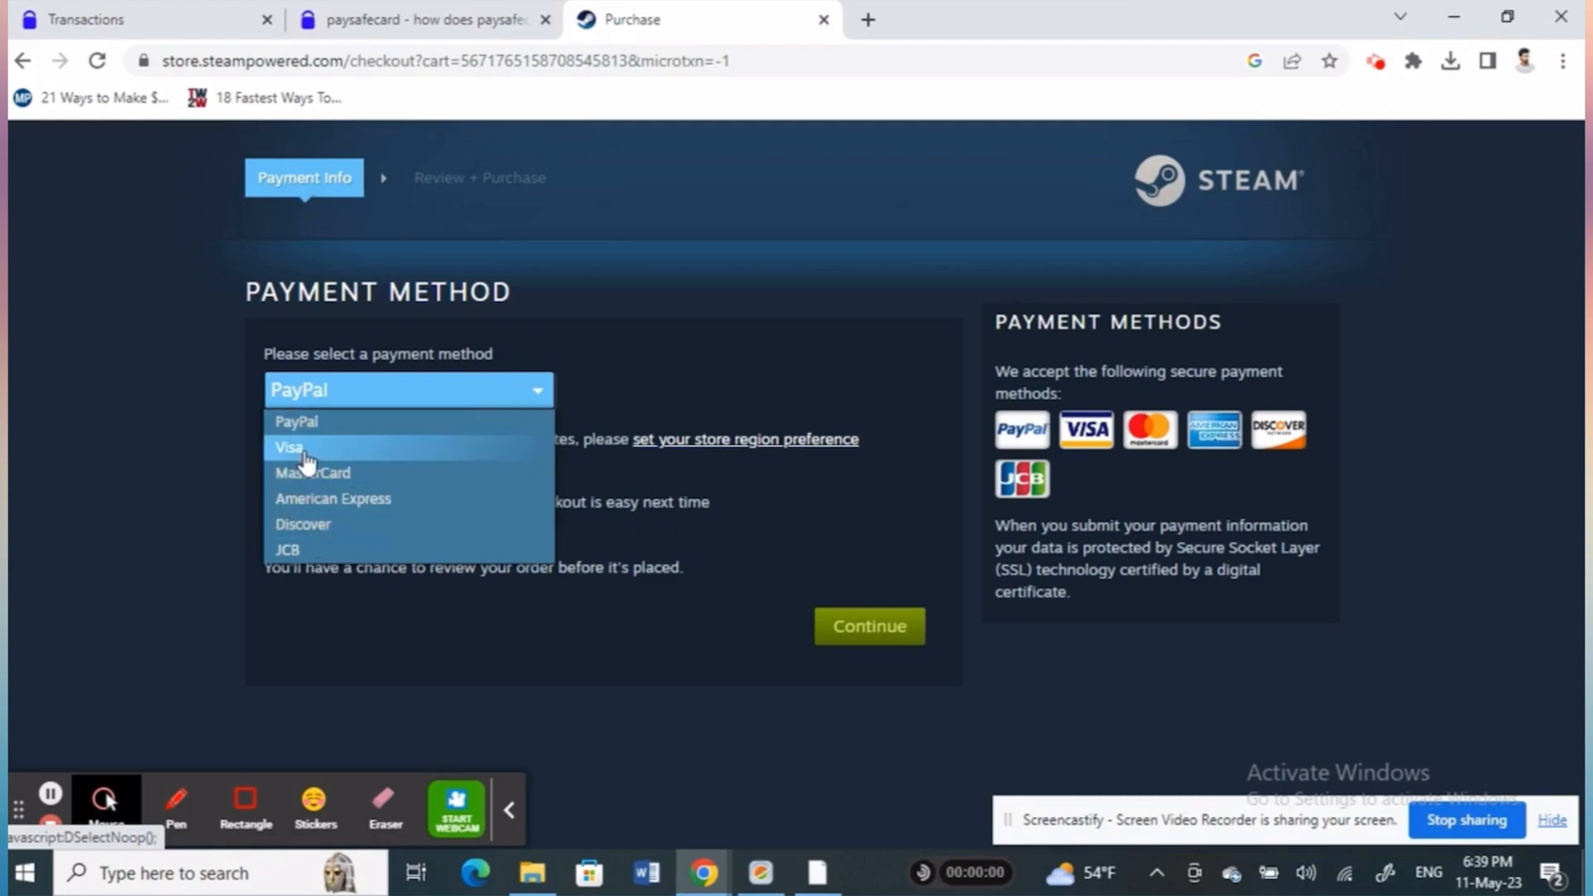
mouse_move(309, 473)
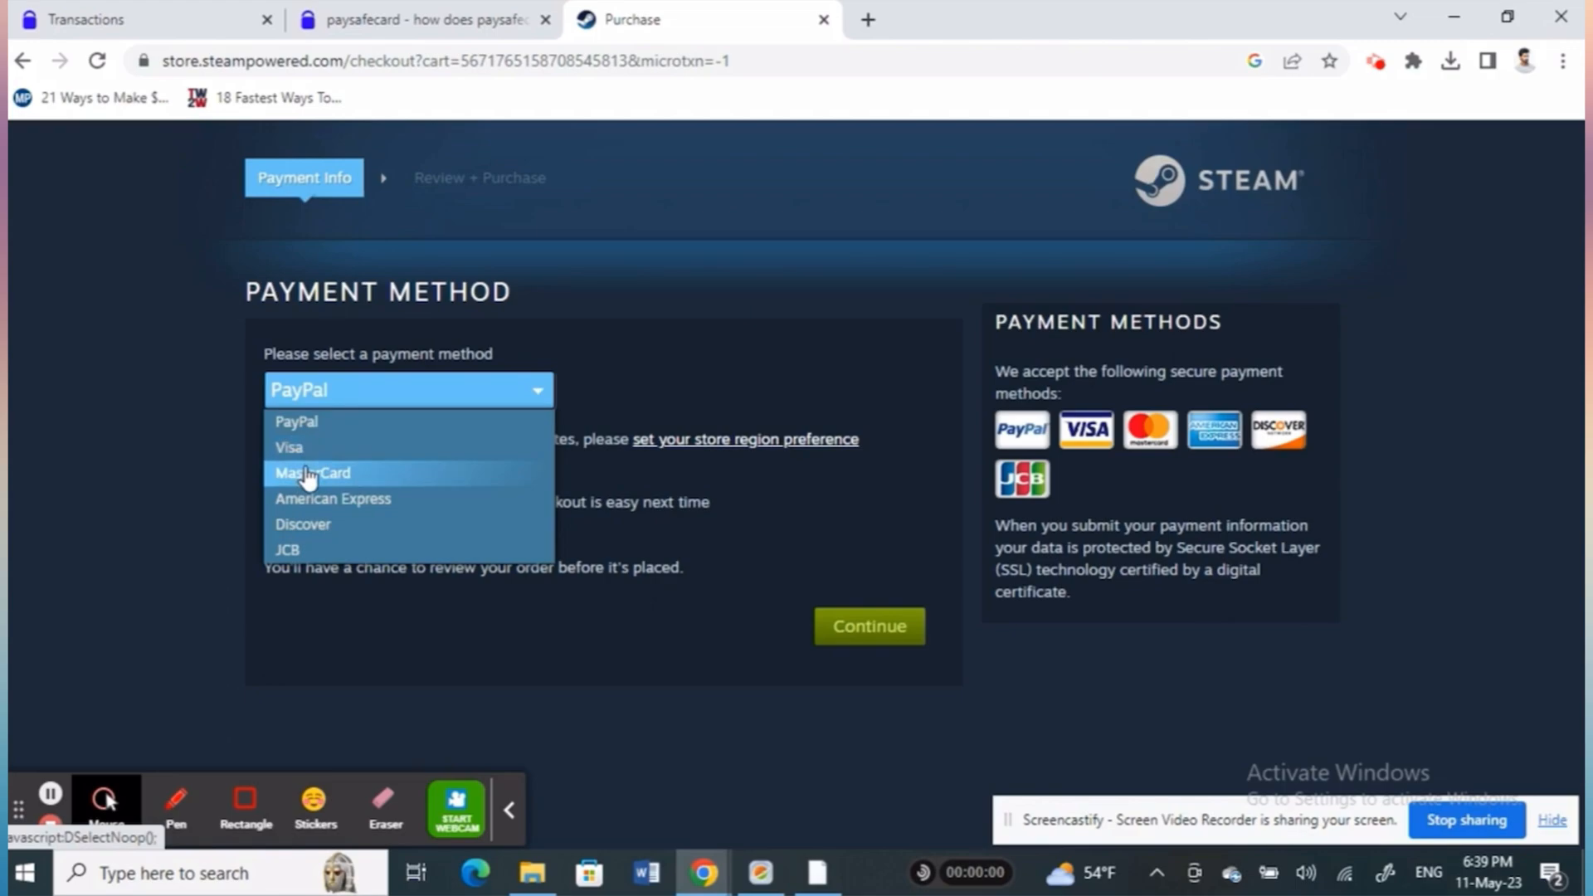
mouse_move(289, 536)
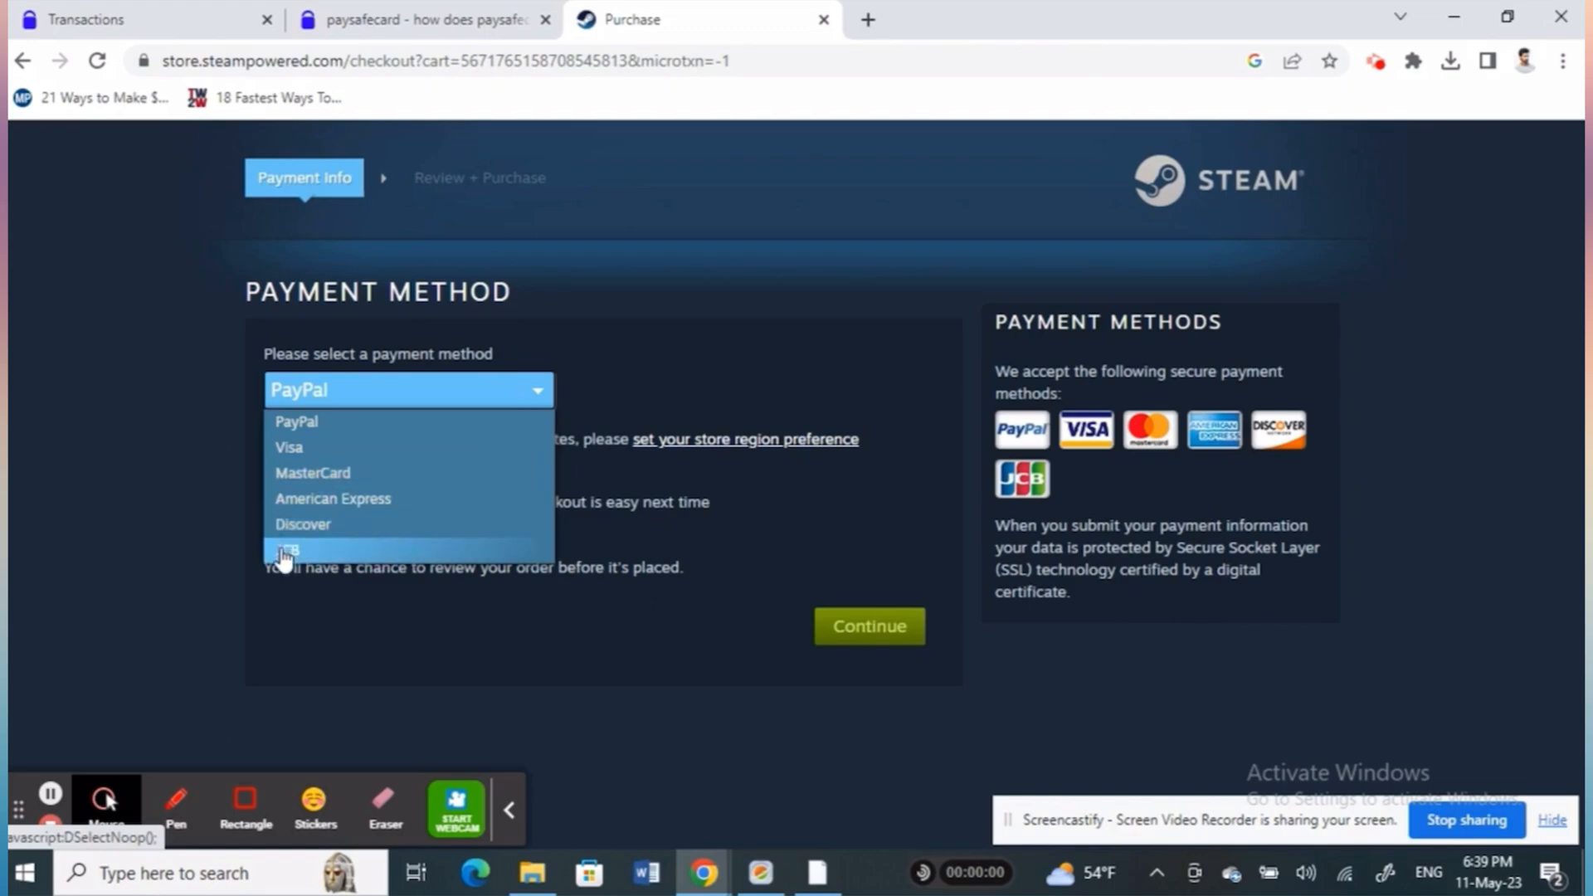
mouse_move(313, 473)
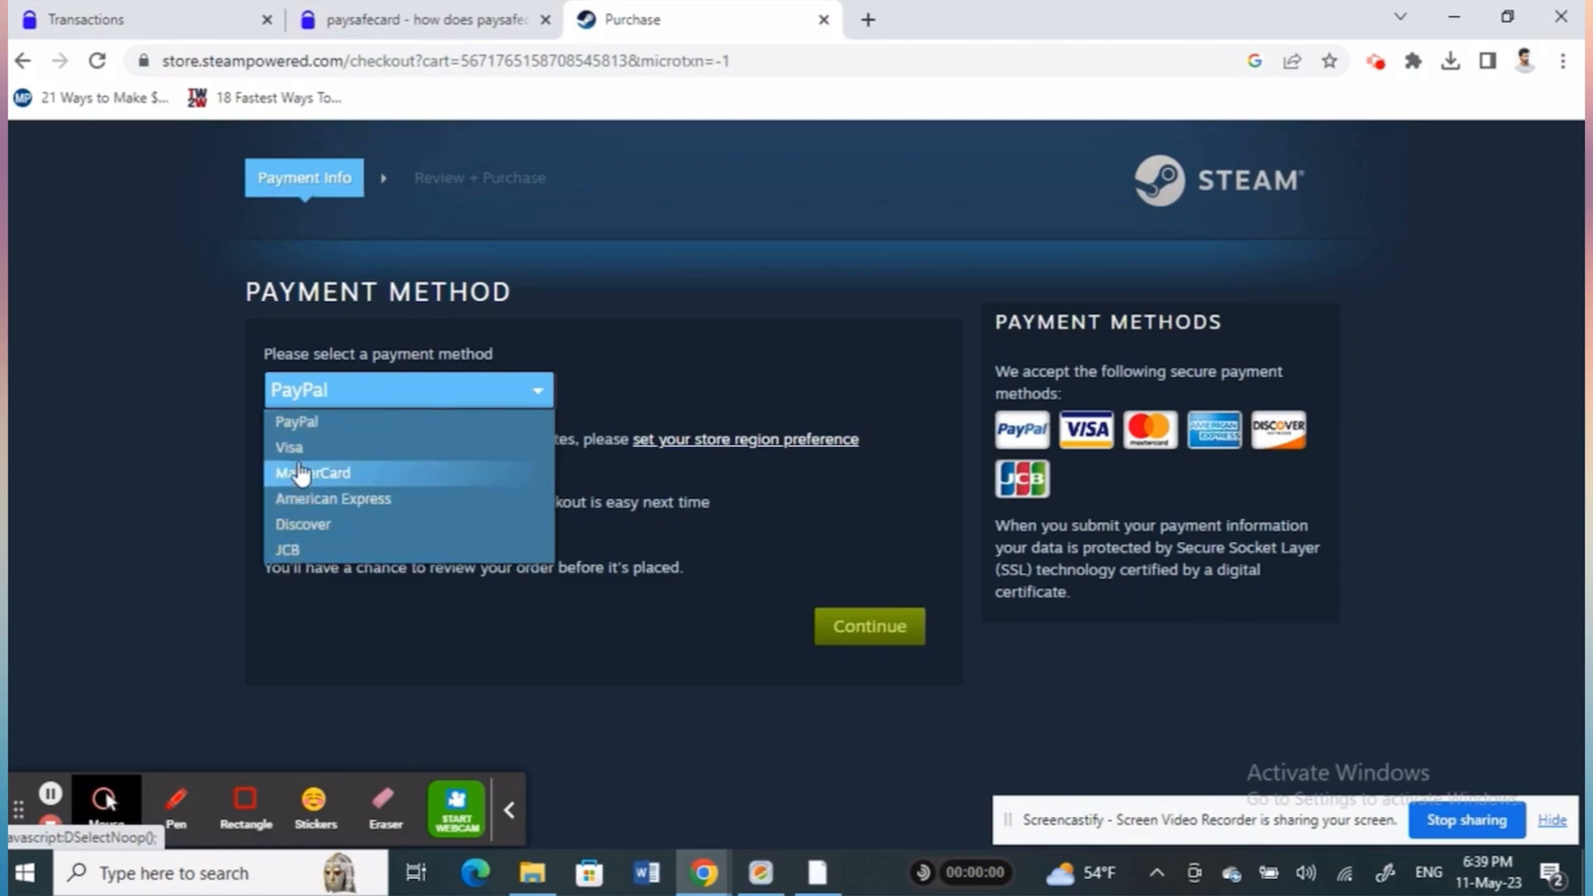
Select MasterCard as the checkout payment method
left_click(312, 473)
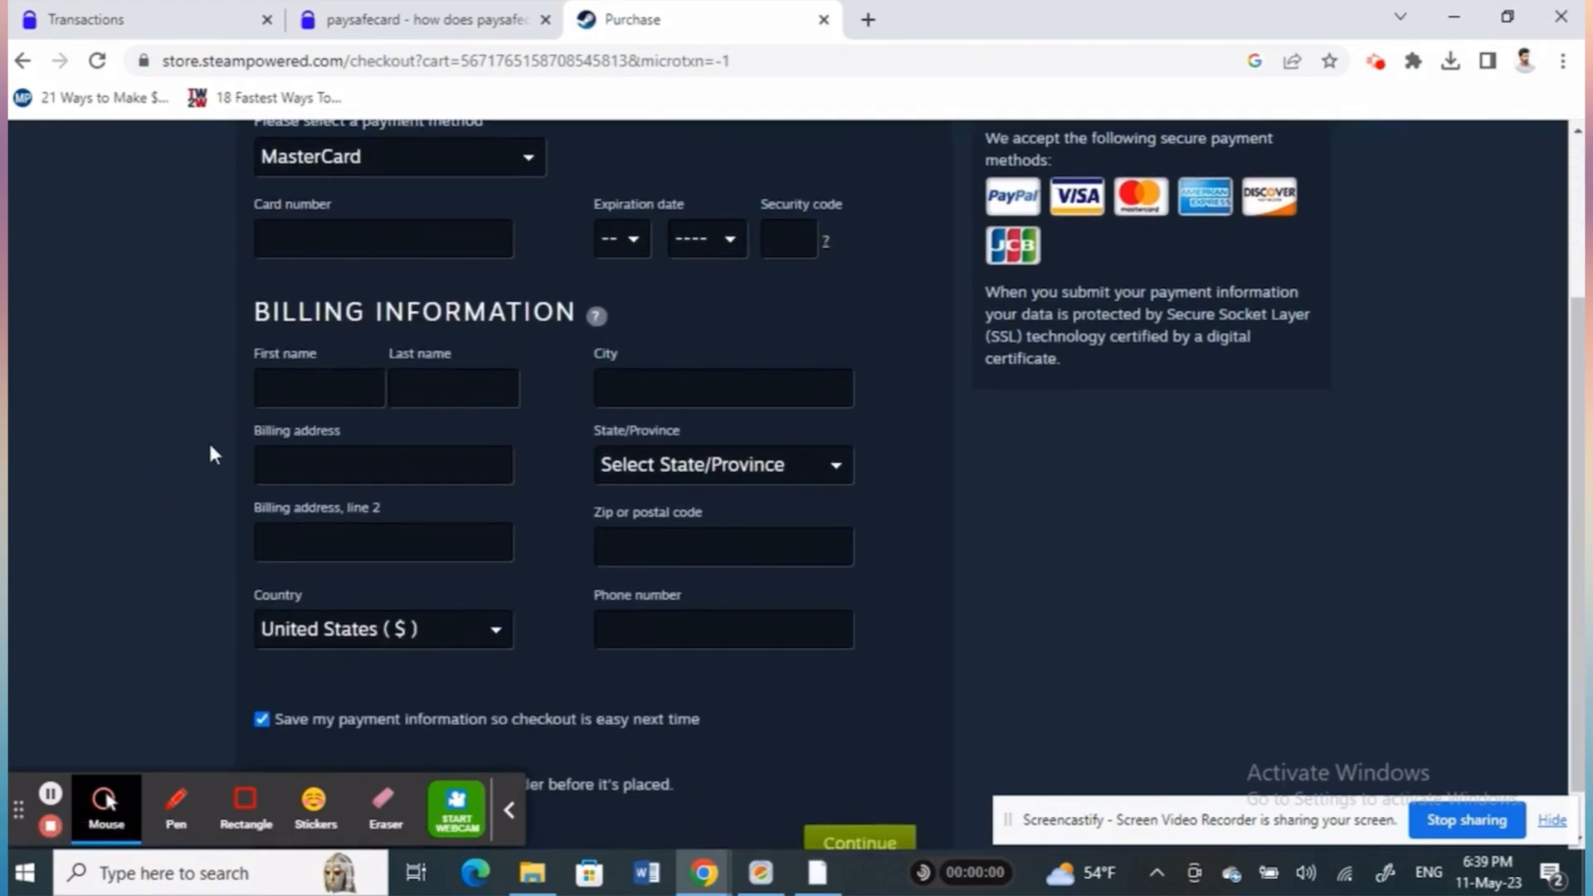
mouse_move(867, 825)
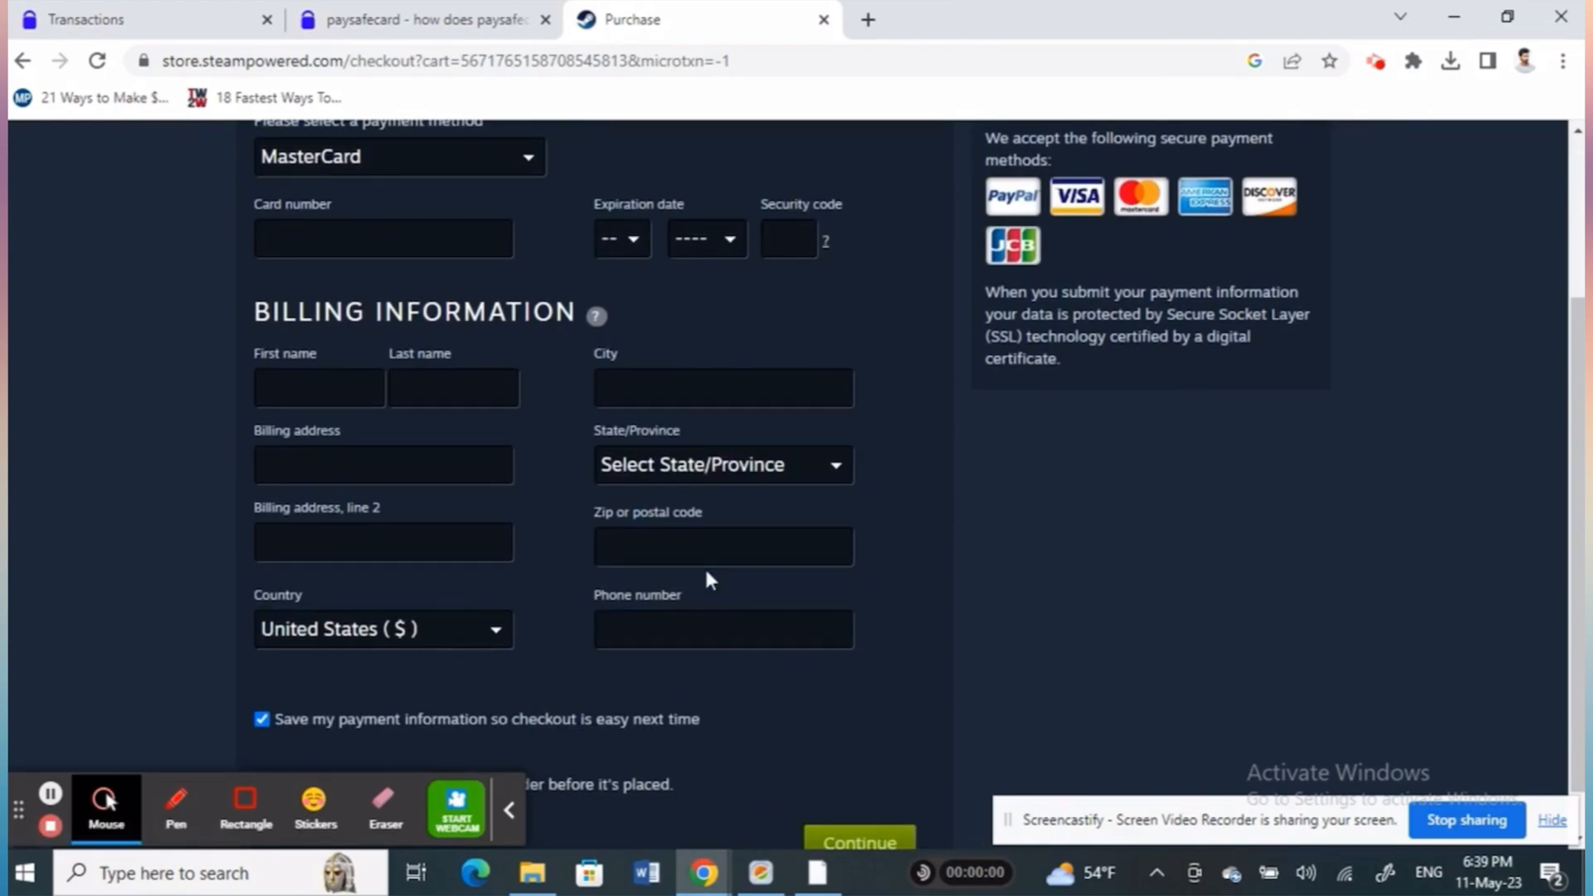
mouse_move(125, 360)
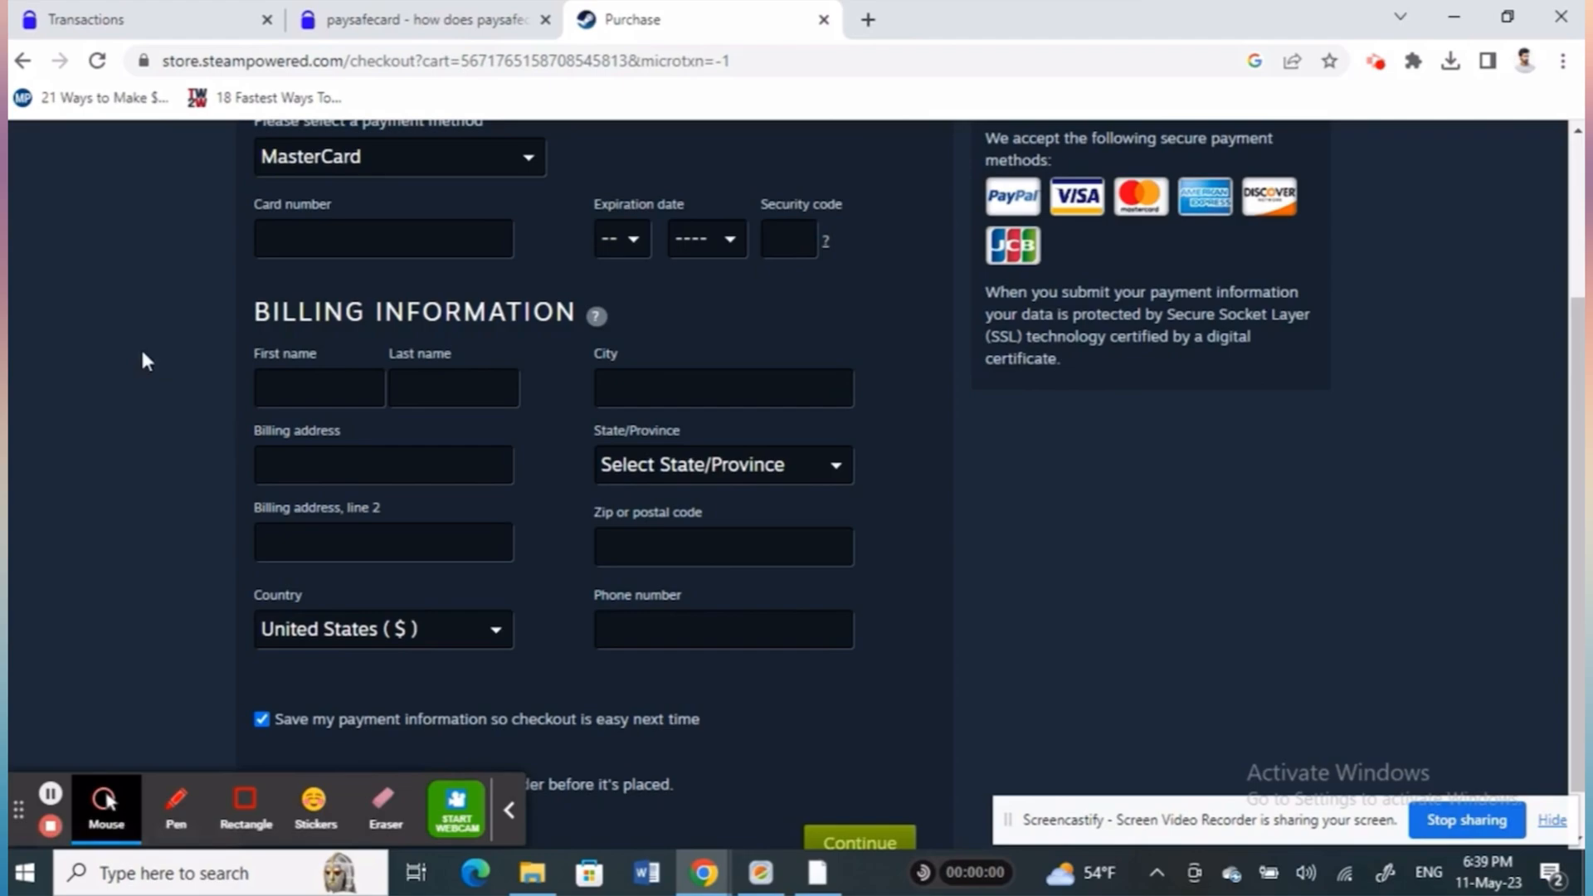